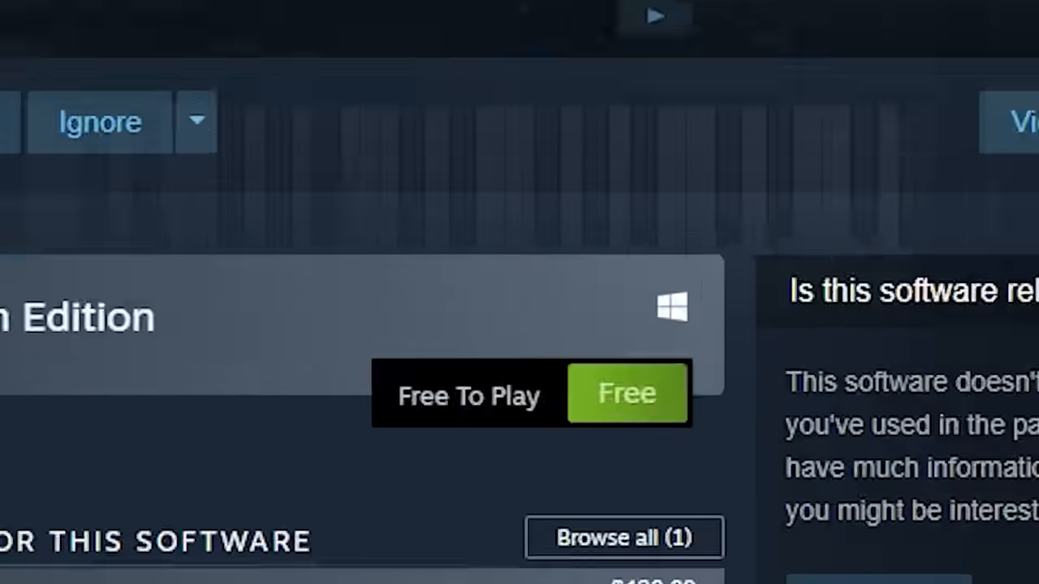
Claim the free Music Maker Steam Edition and launch it to its start screen
{"action": "left_click", "coordinate": [627, 393]}
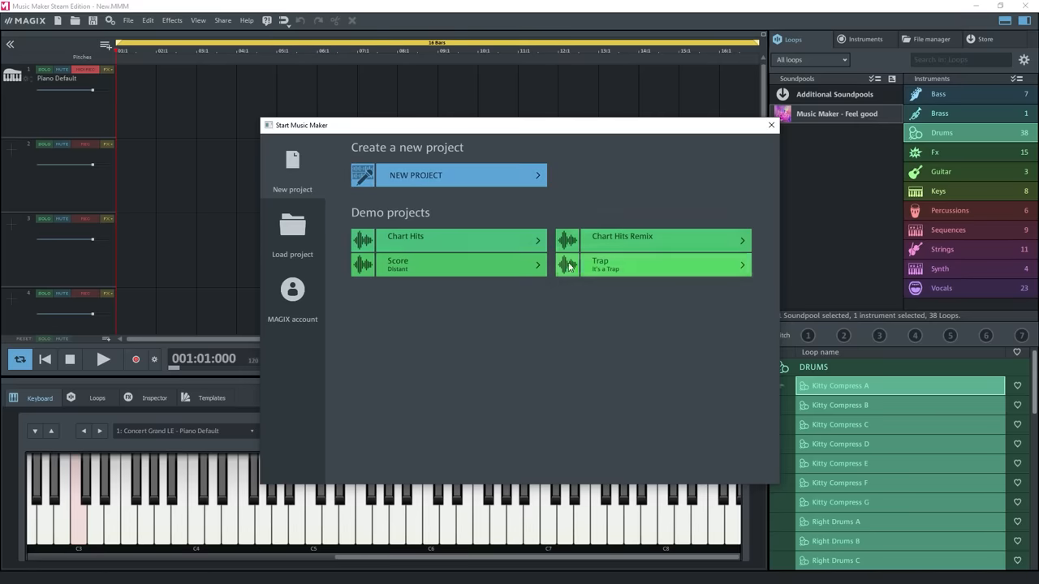
Load the 'It's a Trap' demo project and play back its arrangement
{"action": "left_click", "coordinate": [652, 265]}
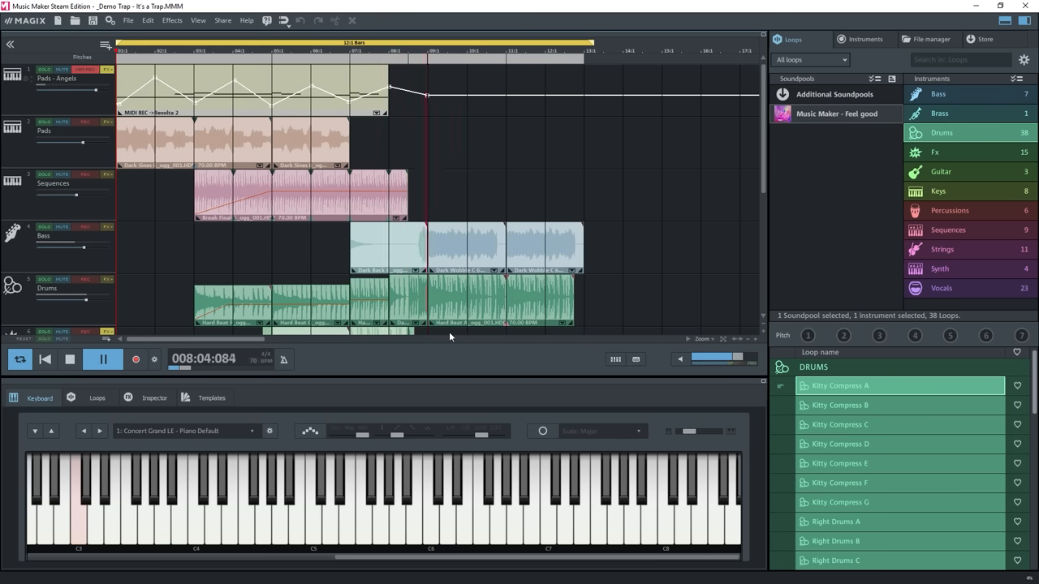
Start a new empty project and show the Instruments browser with Concert Grand LE piano
{"action": "left_click", "coordinate": [59, 19]}
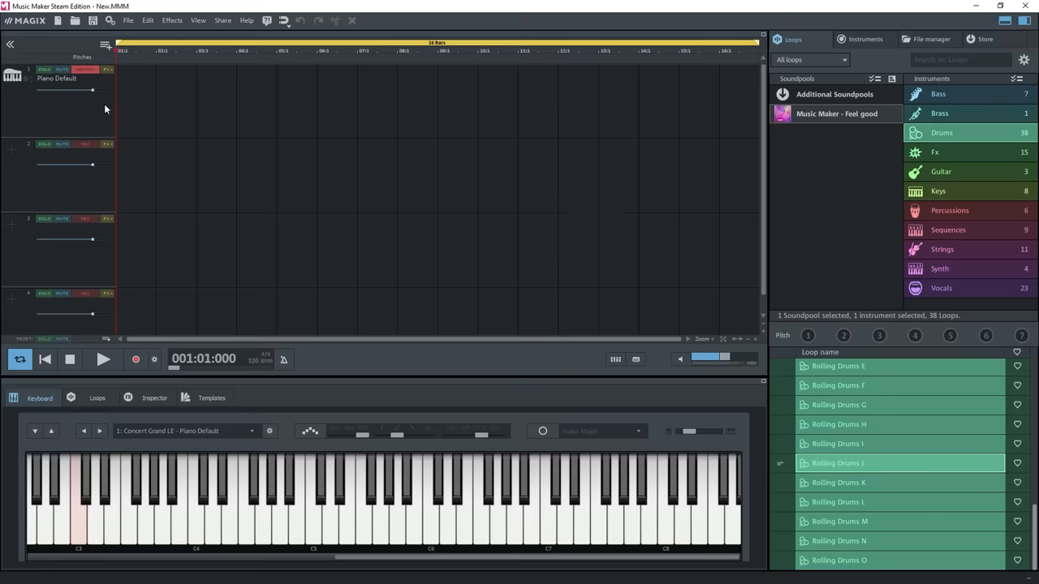
{"action": "left_click", "coordinate": [862, 39]}
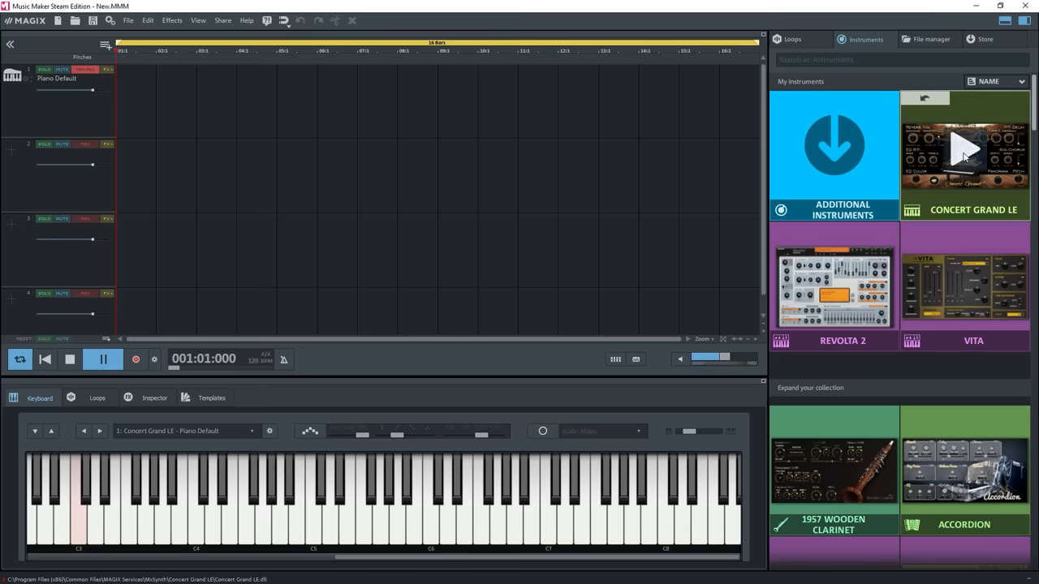